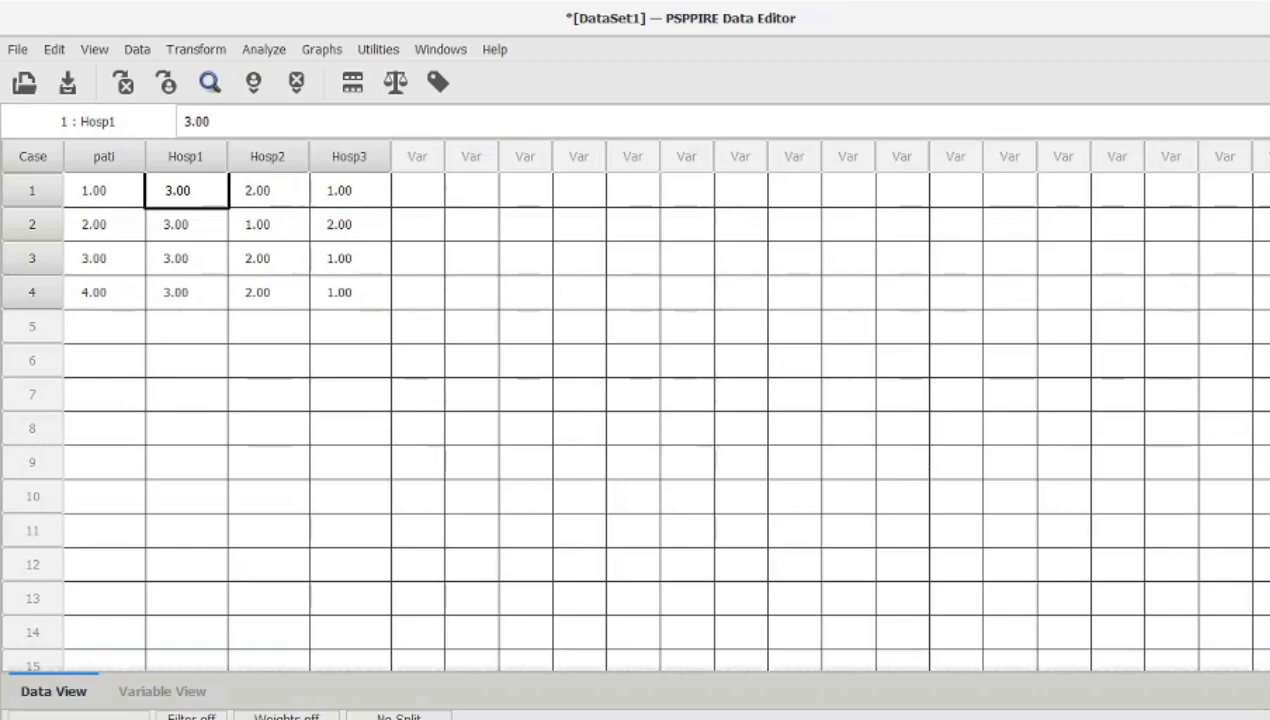
mouse_move(824, 514)
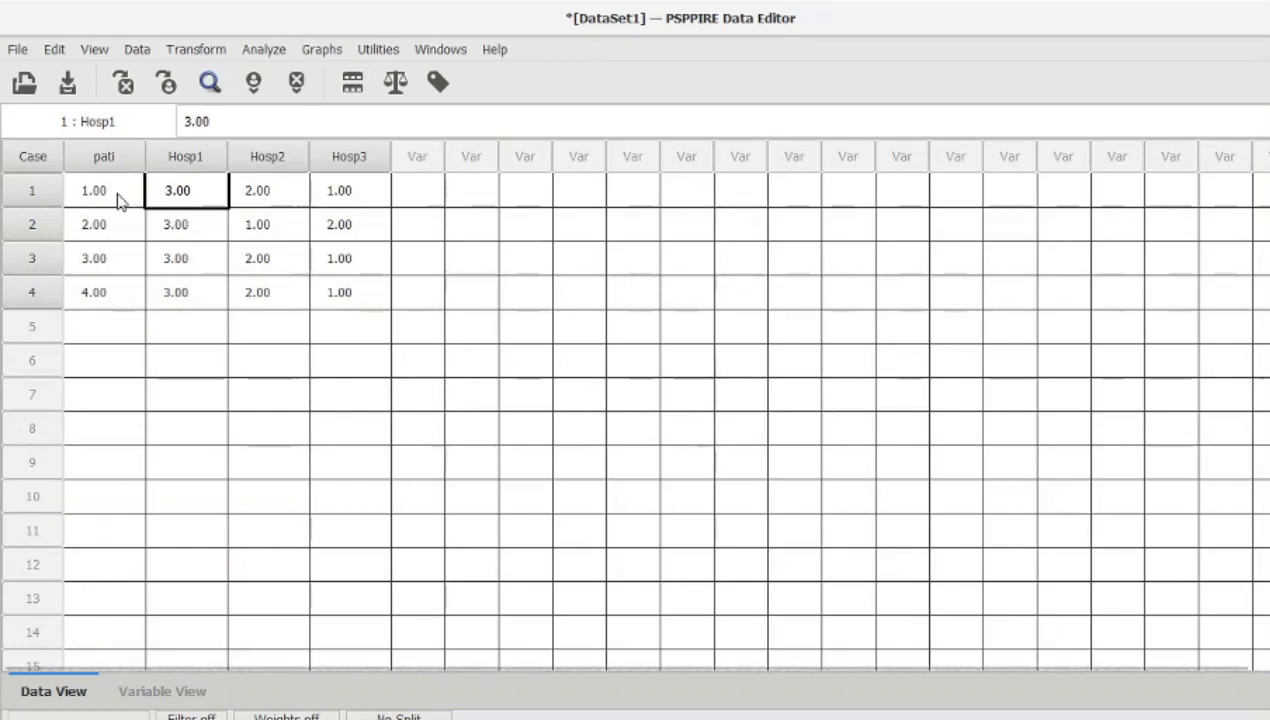
Step: Review the patients' rankings for Hosp1, Hosp2 and Hosp3 in the data grid
left_click(104, 224)
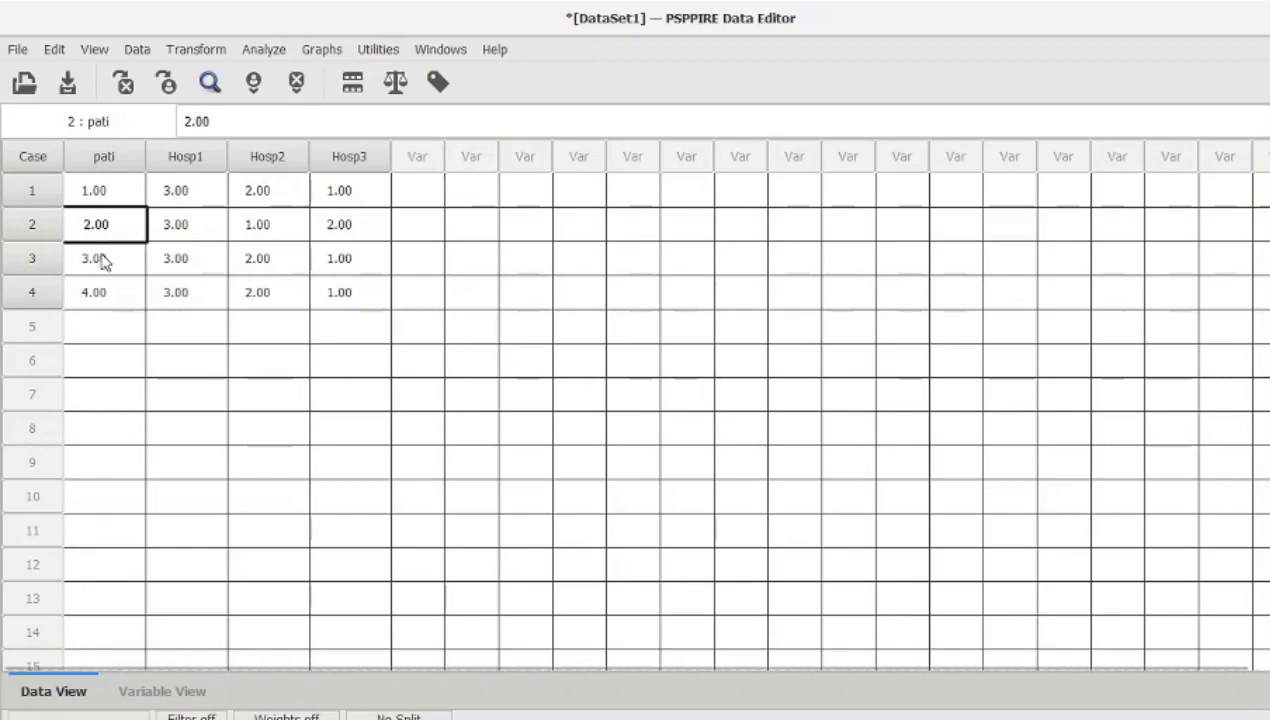
left_click(104, 258)
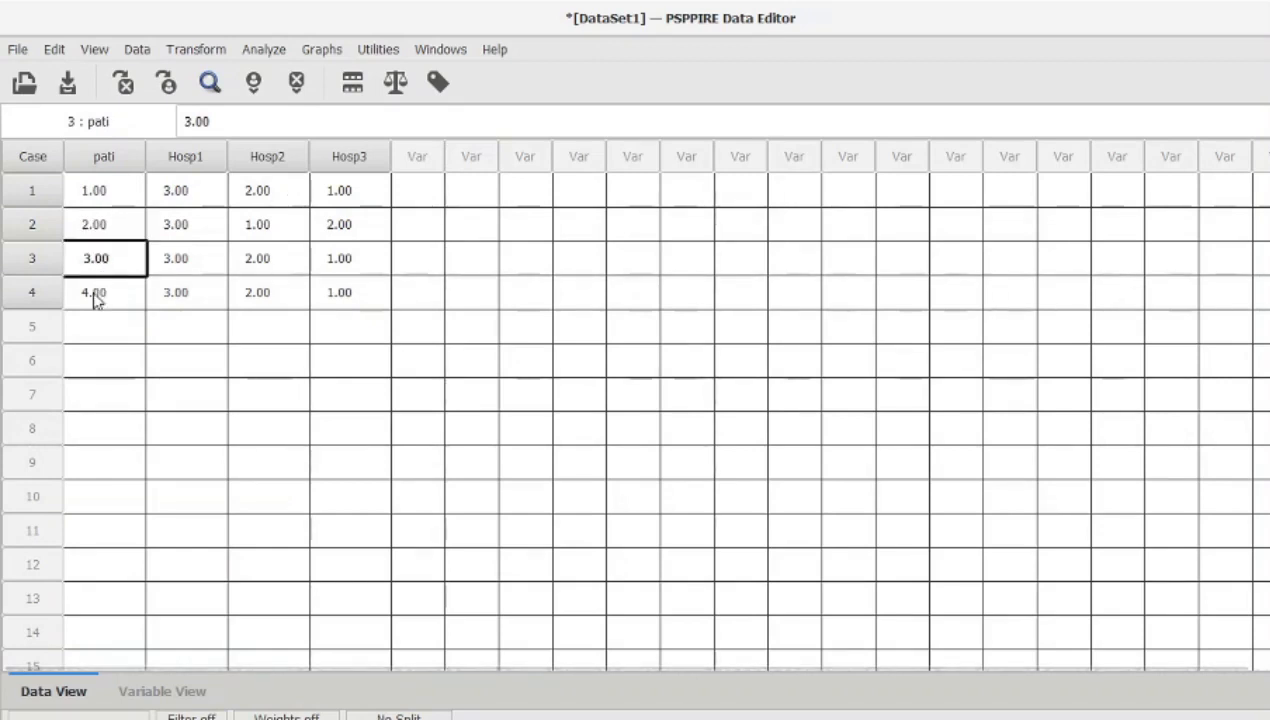
left_click(96, 292)
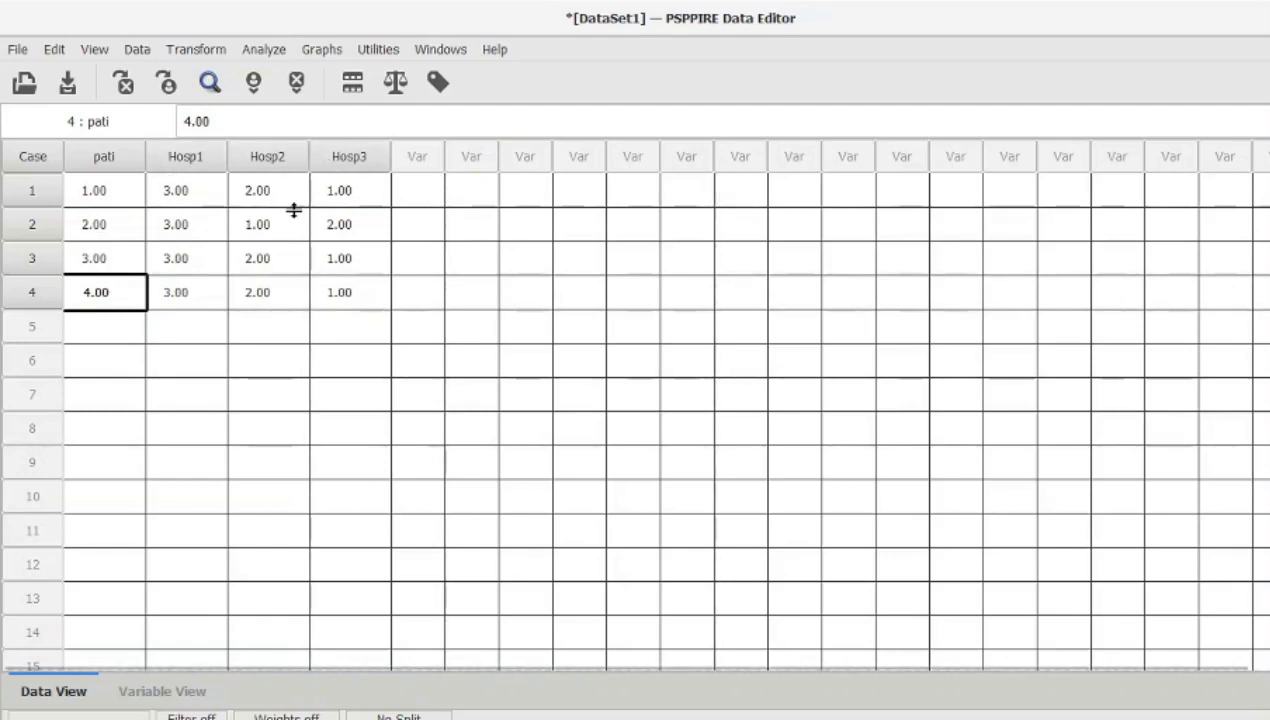
left_click(94, 190)
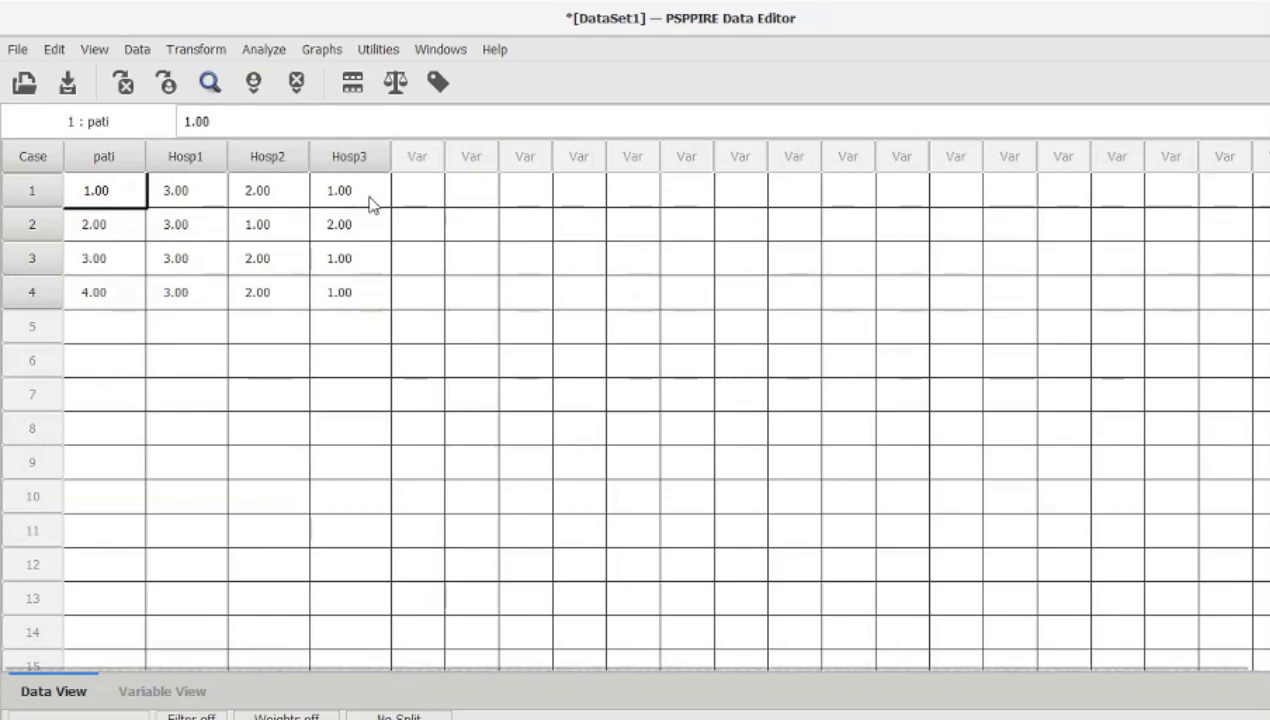
left_click(348, 190)
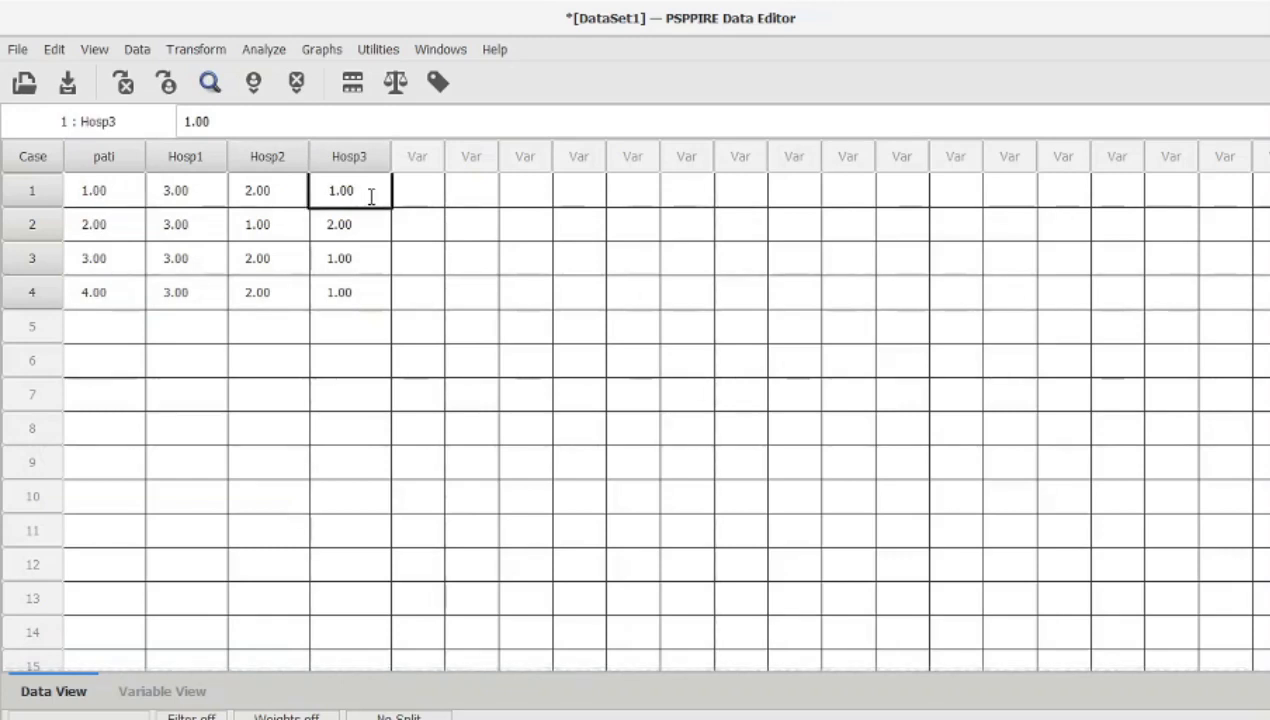
left_click(268, 190)
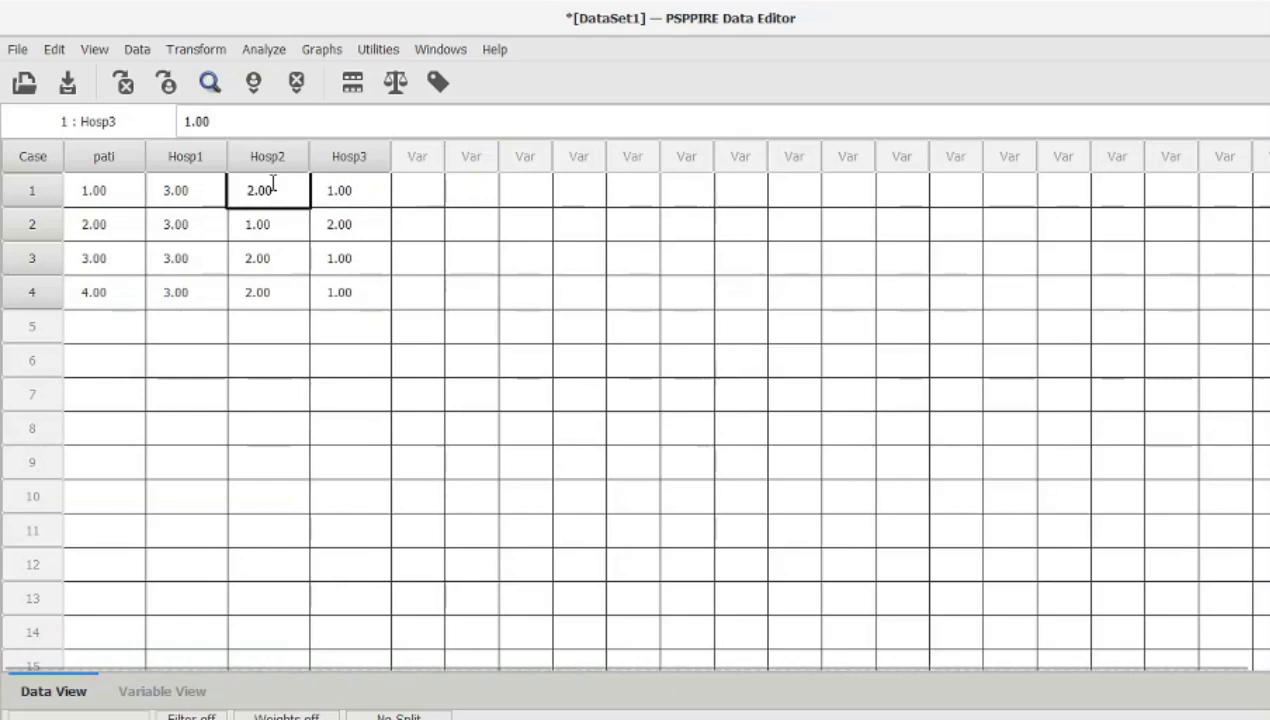
left_click(268, 190)
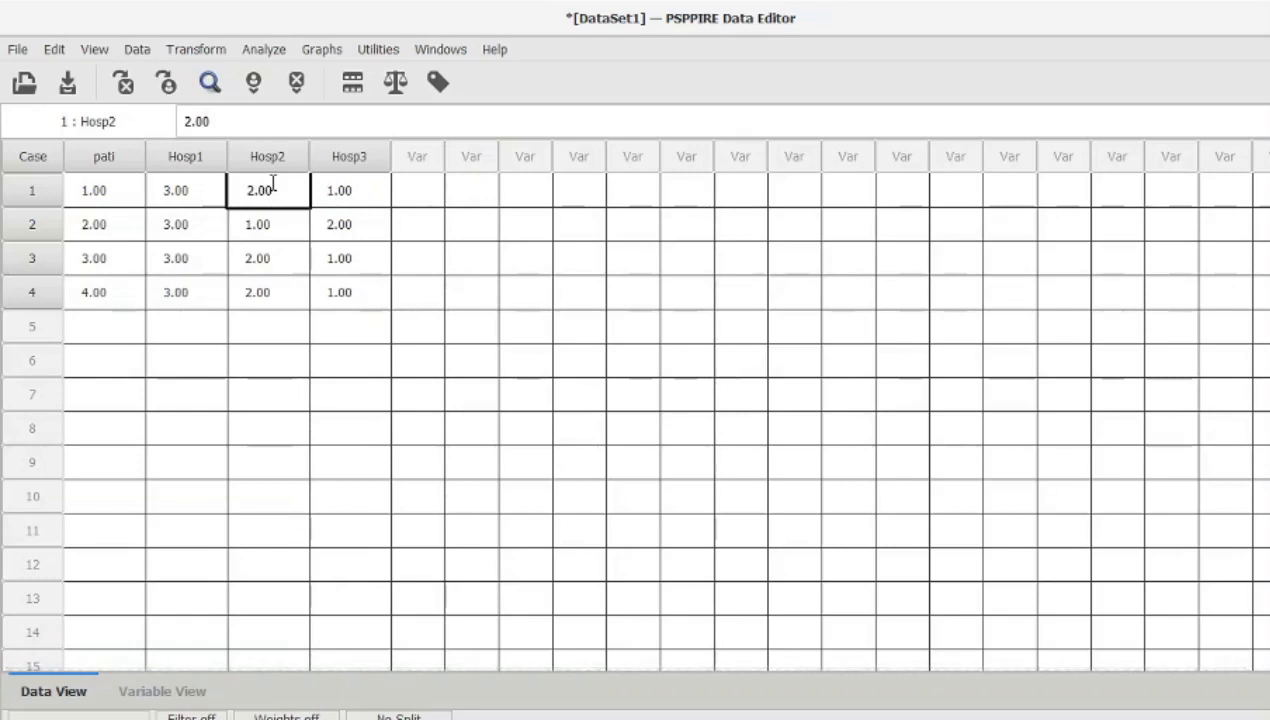
left_click(184, 190)
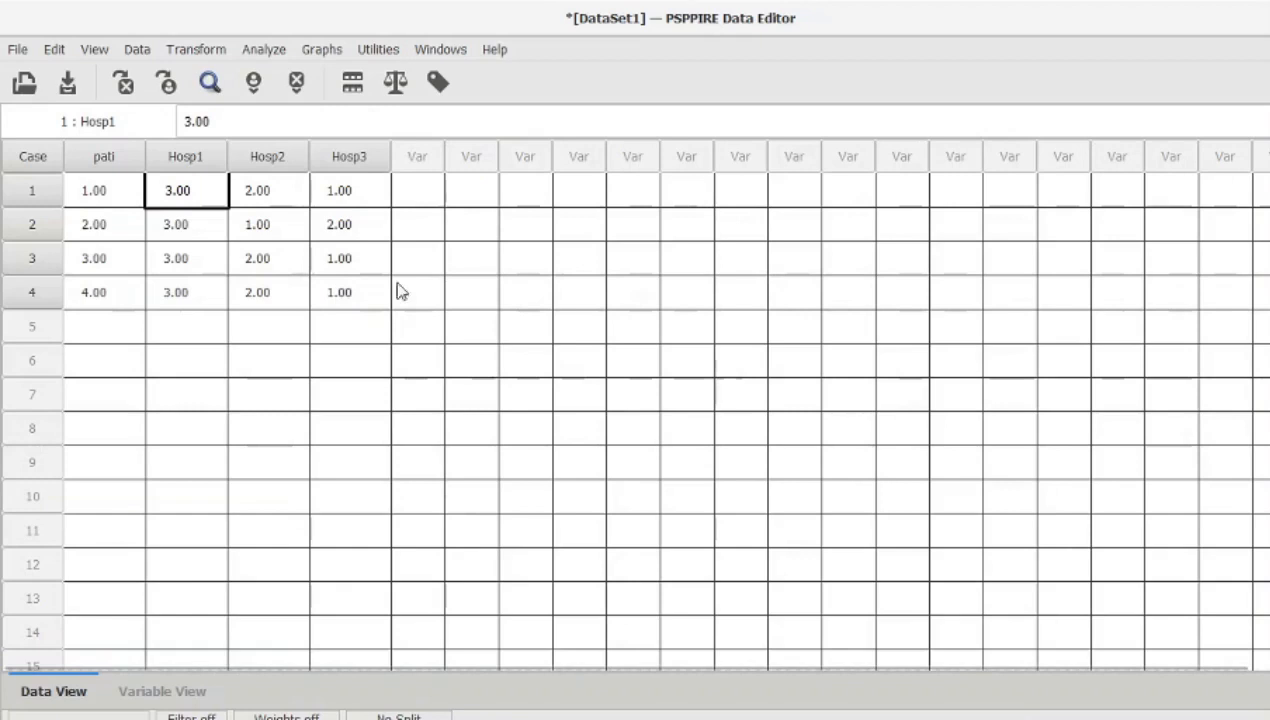
mouse_move(270, 58)
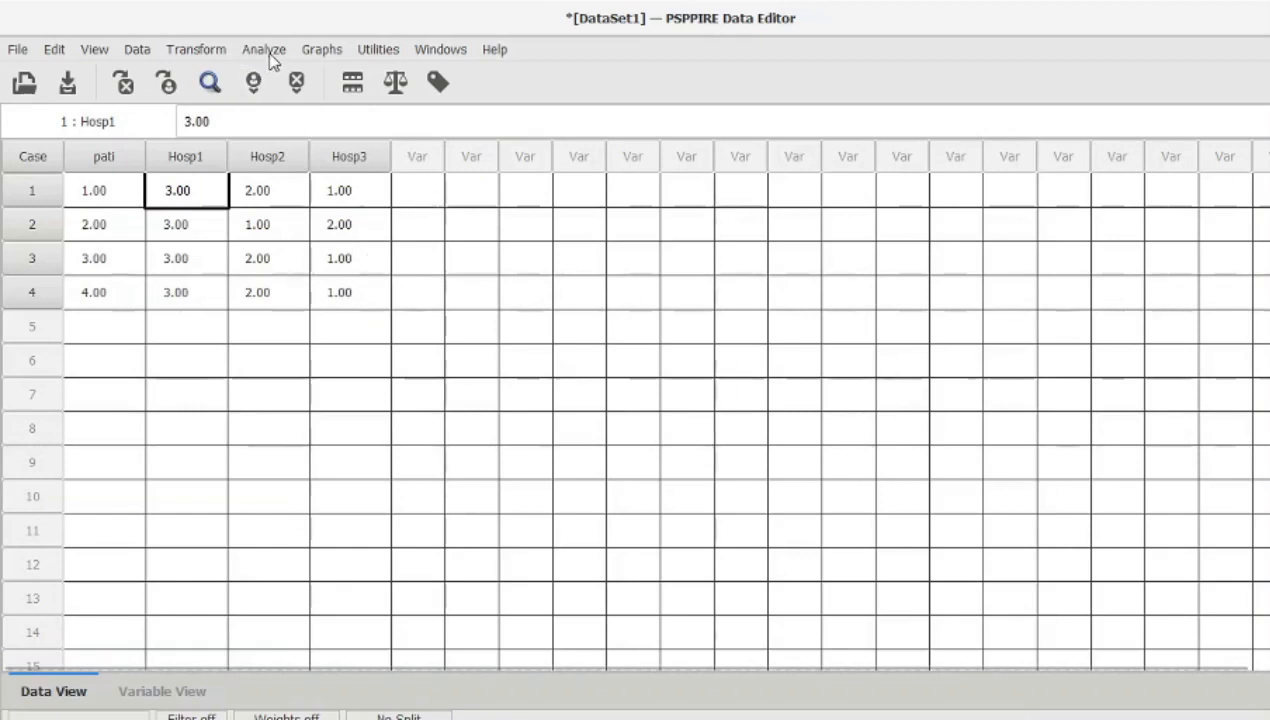
Step: Run the several-related-samples test on Hosp1–Hosp3 with Kendall's W selected instead of Friedman
left_click(264, 48)
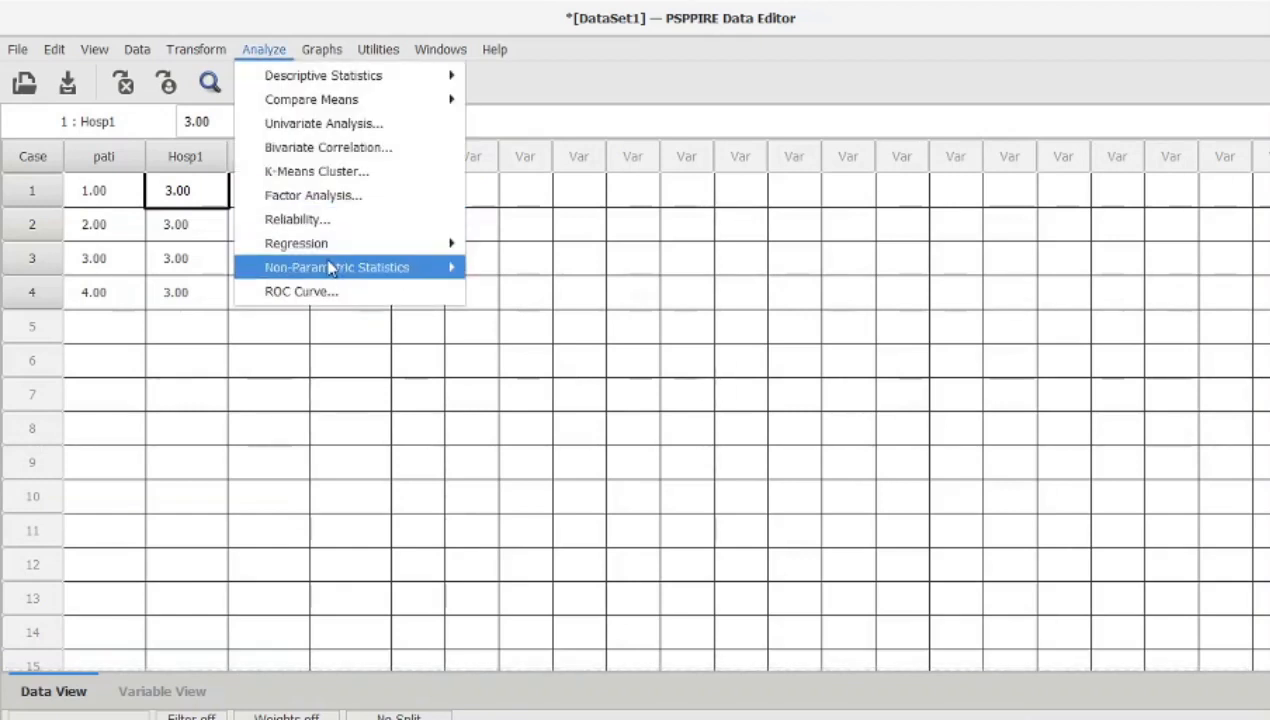
mouse_move(336, 268)
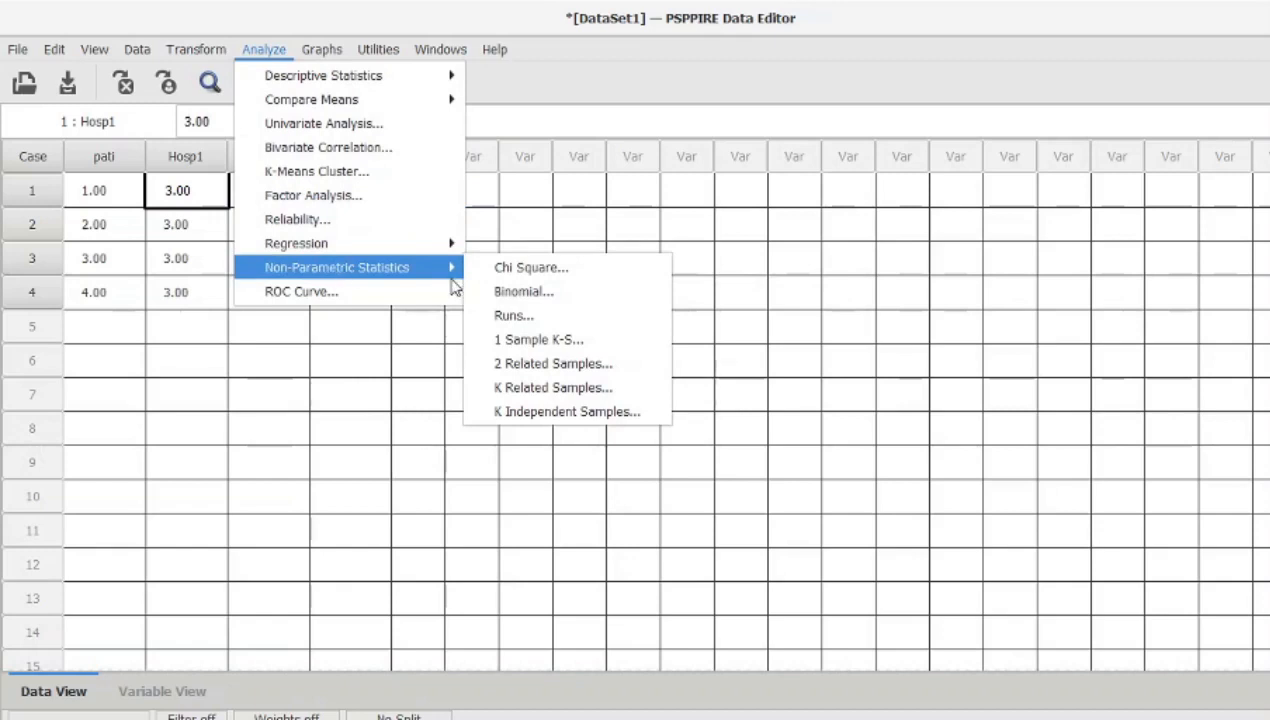
mouse_move(552, 388)
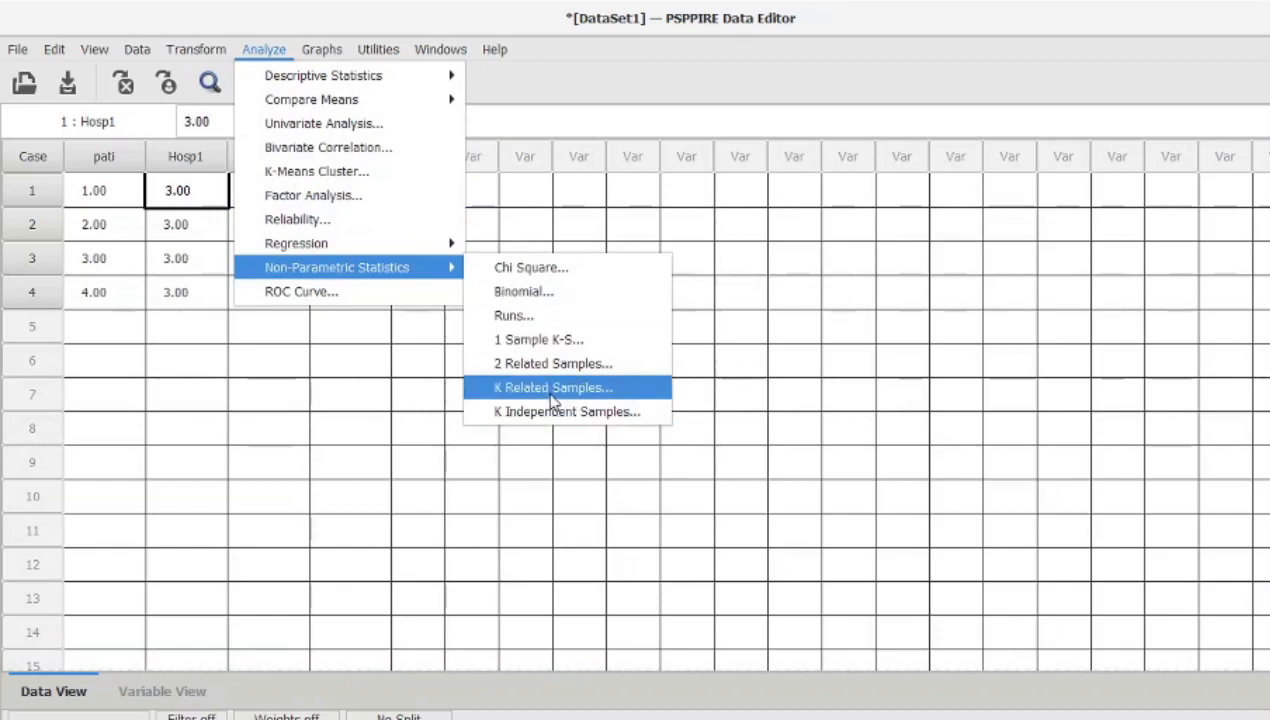
left_click(552, 388)
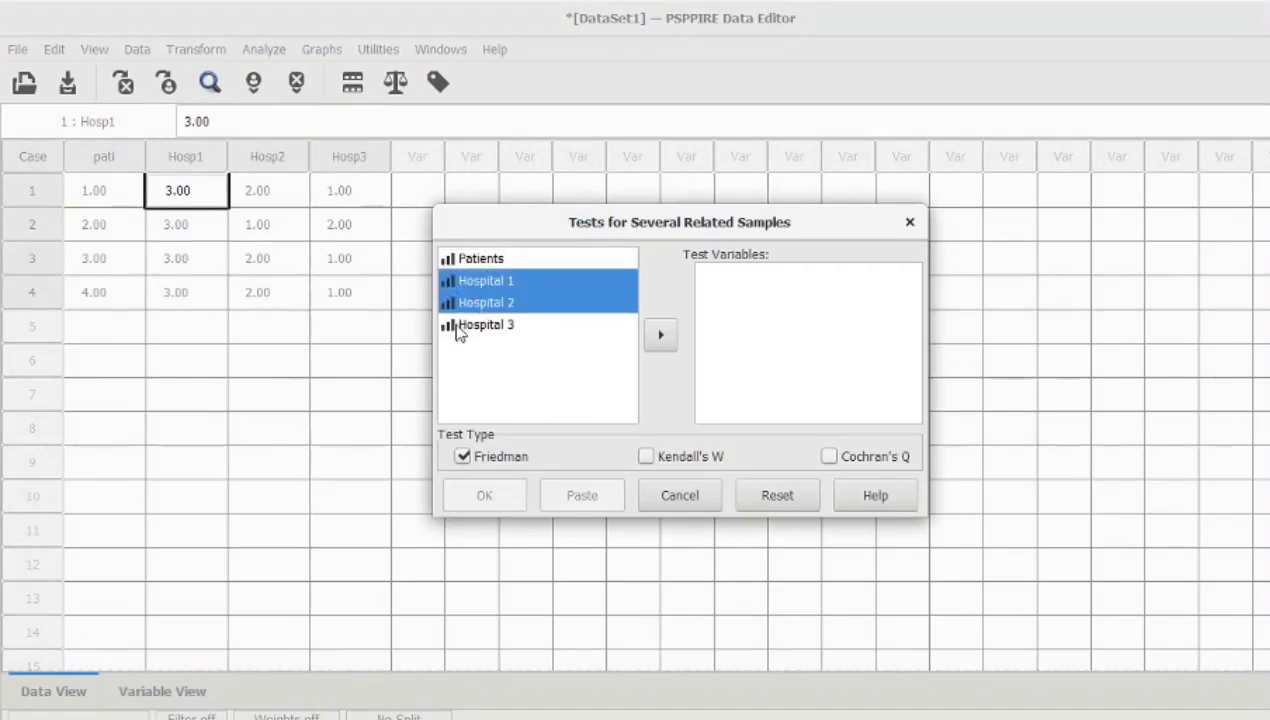
left_click(660, 336)
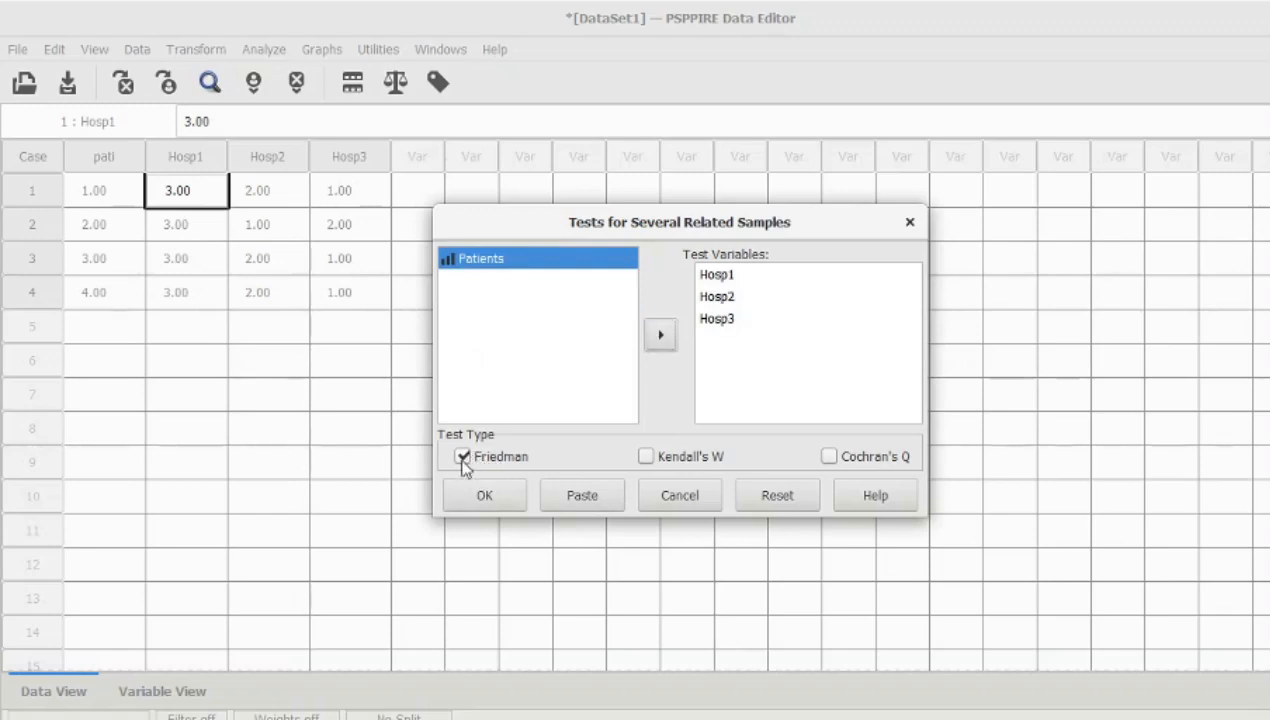
left_click(462, 456)
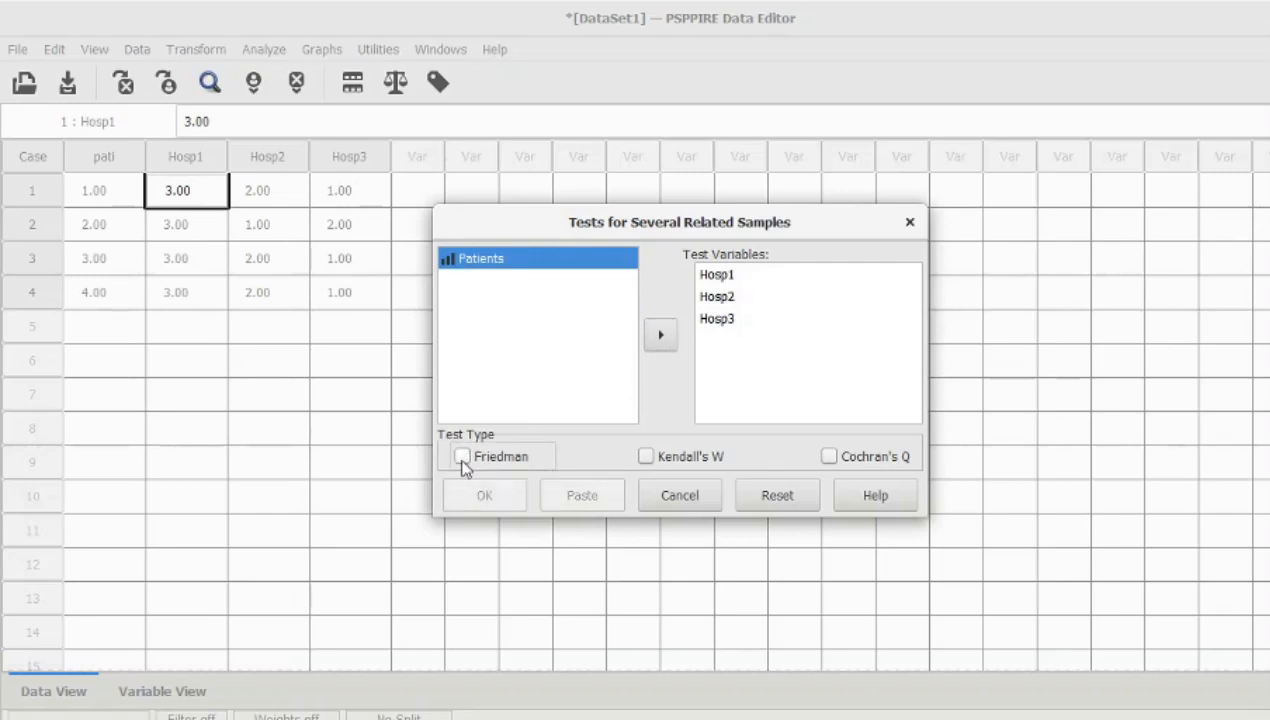
left_click(646, 456)
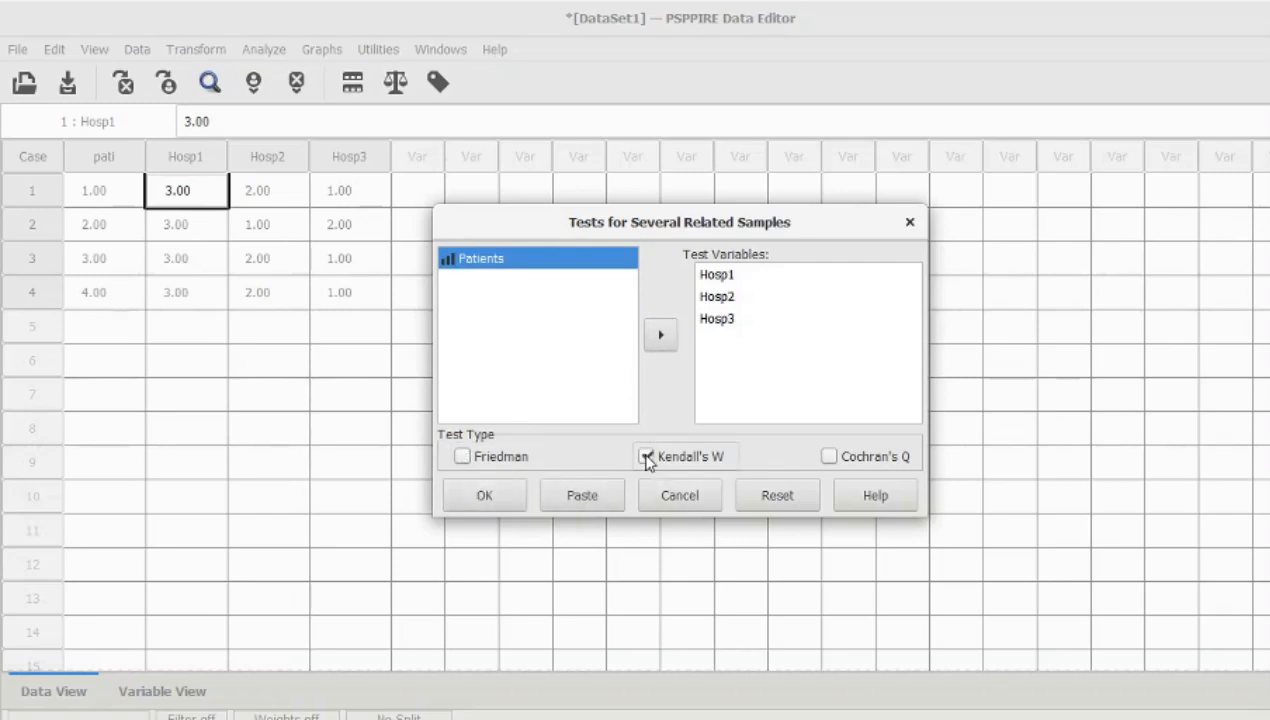
left_click(648, 456)
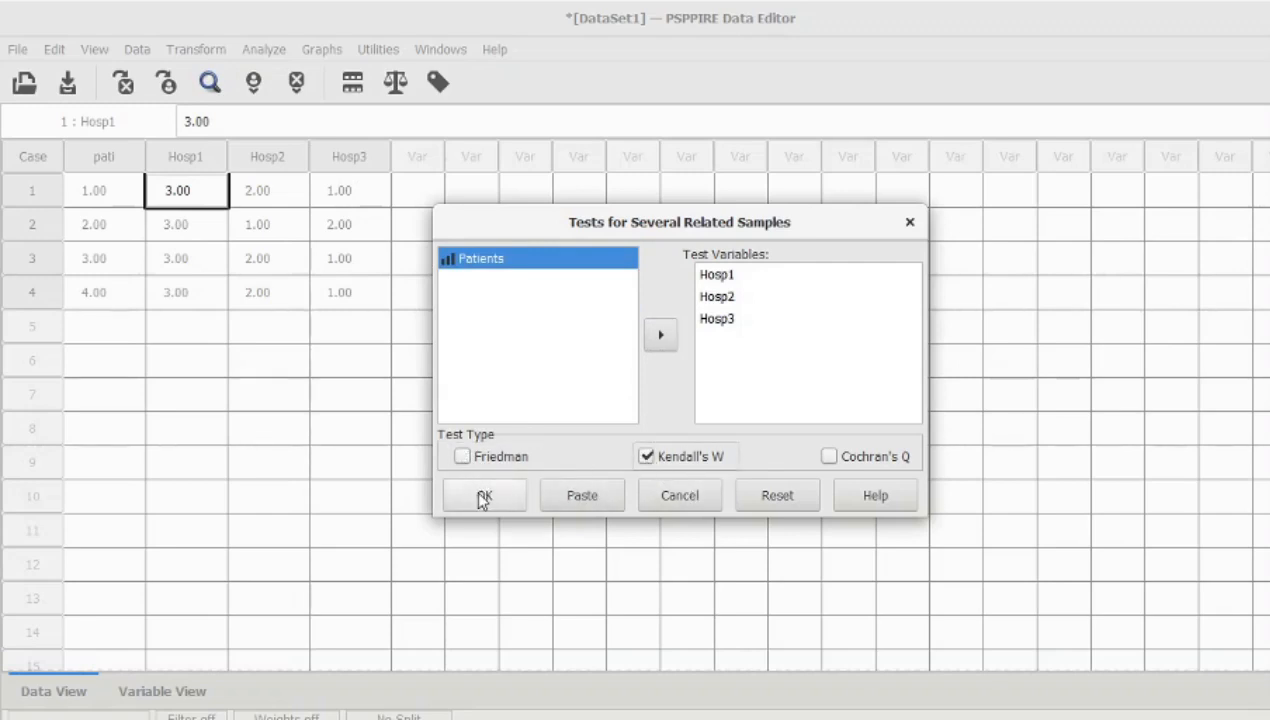
left_click(484, 496)
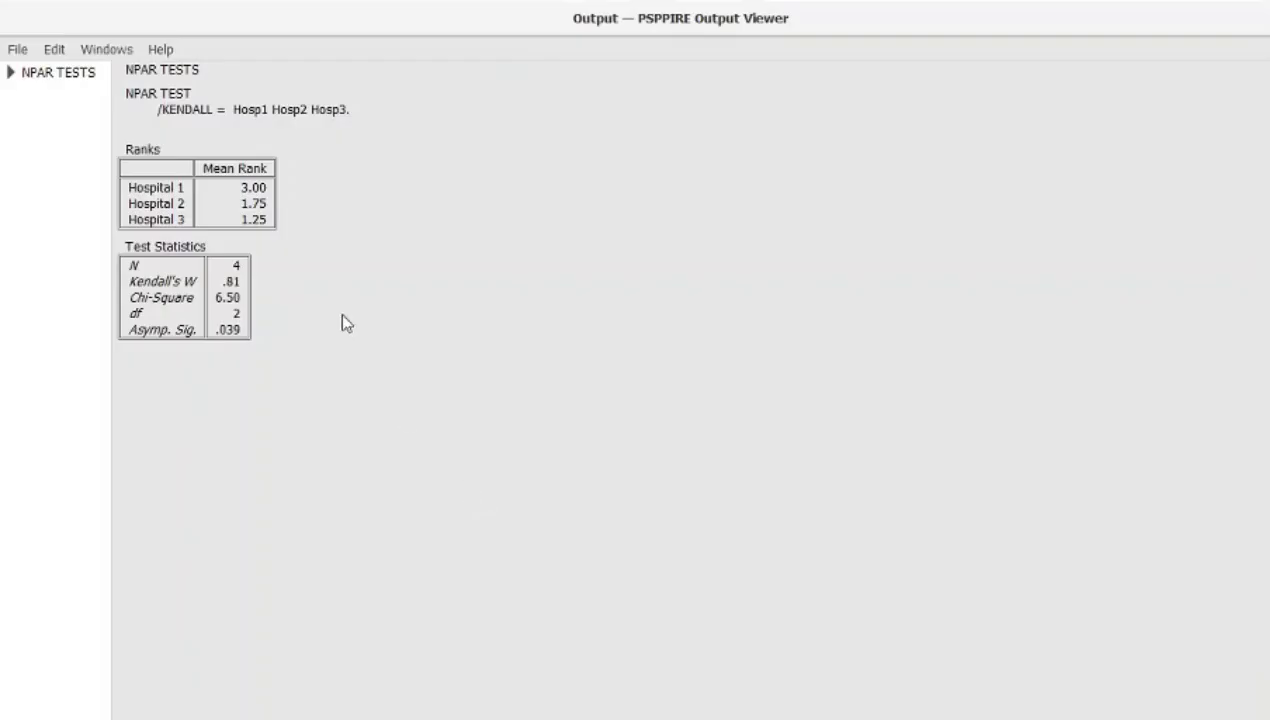
mouse_move(288, 266)
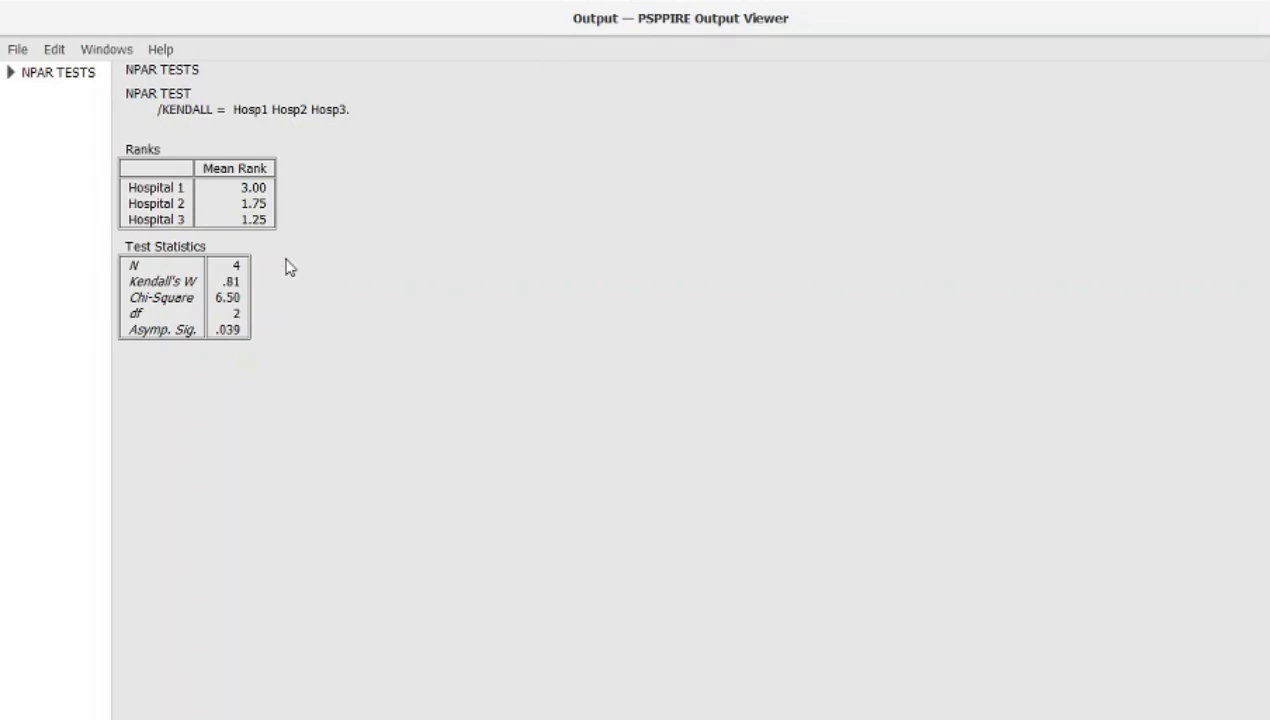
mouse_move(256, 224)
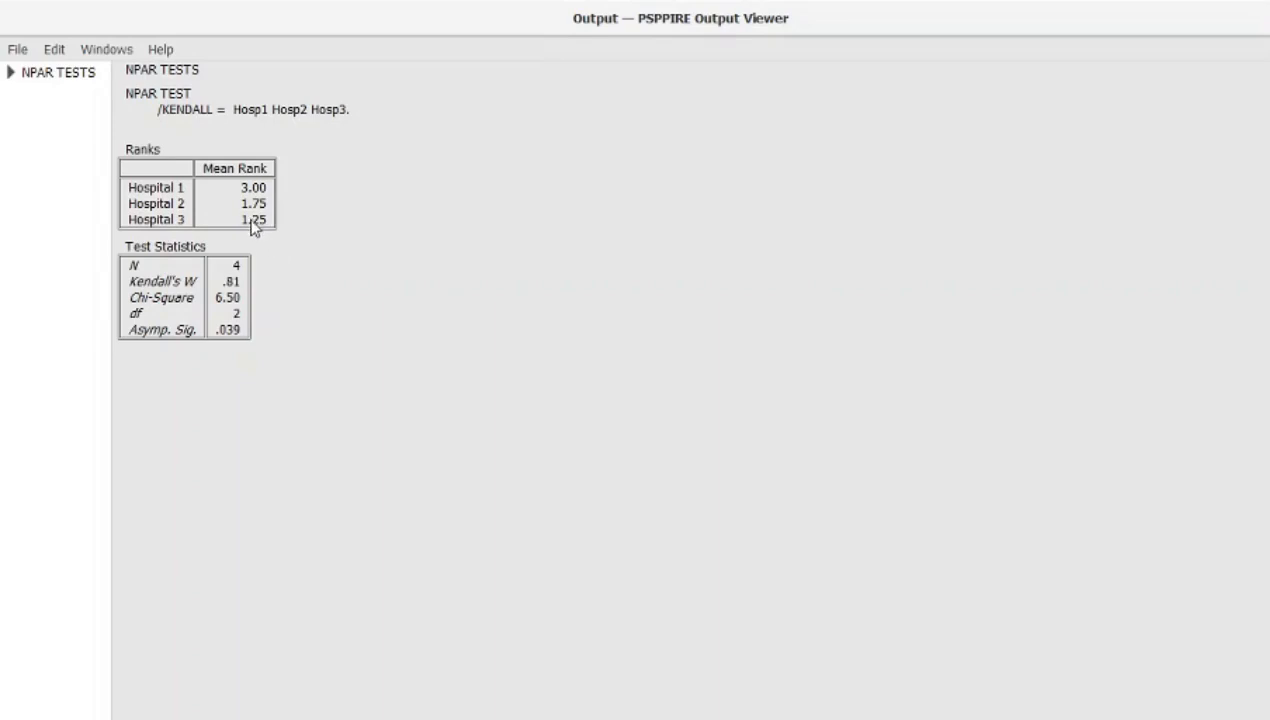
mouse_move(258, 228)
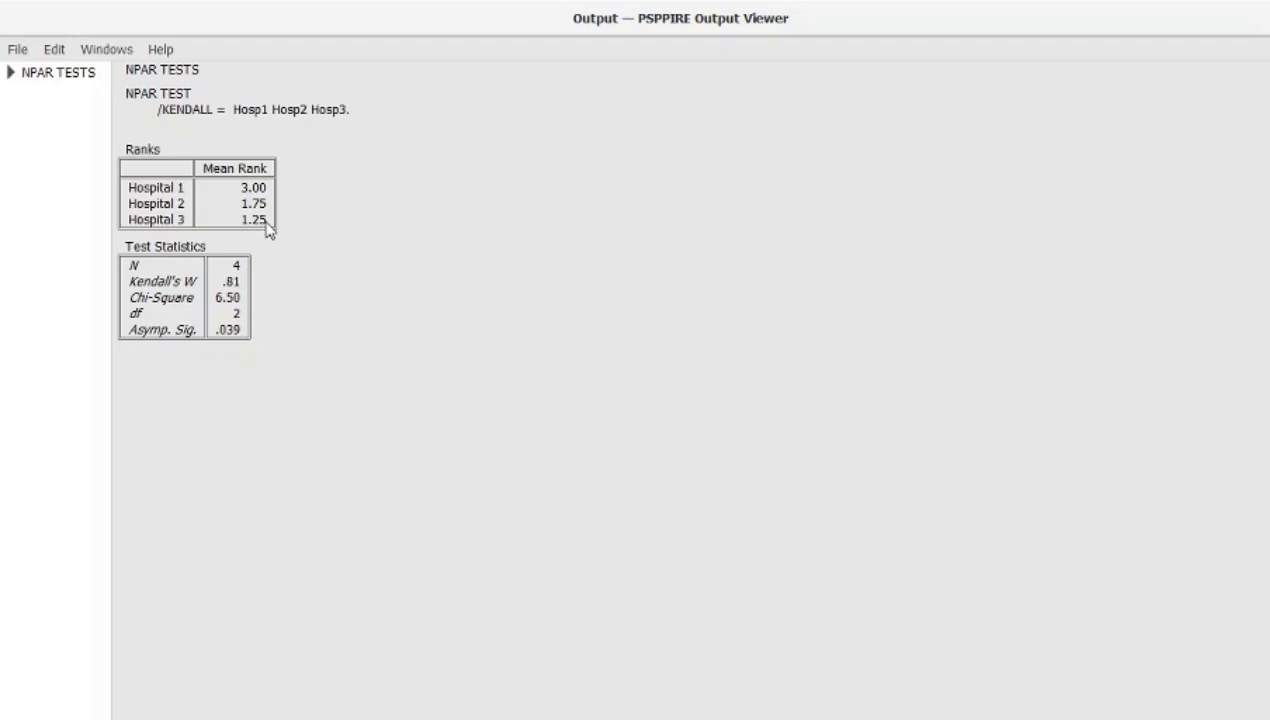
mouse_move(262, 218)
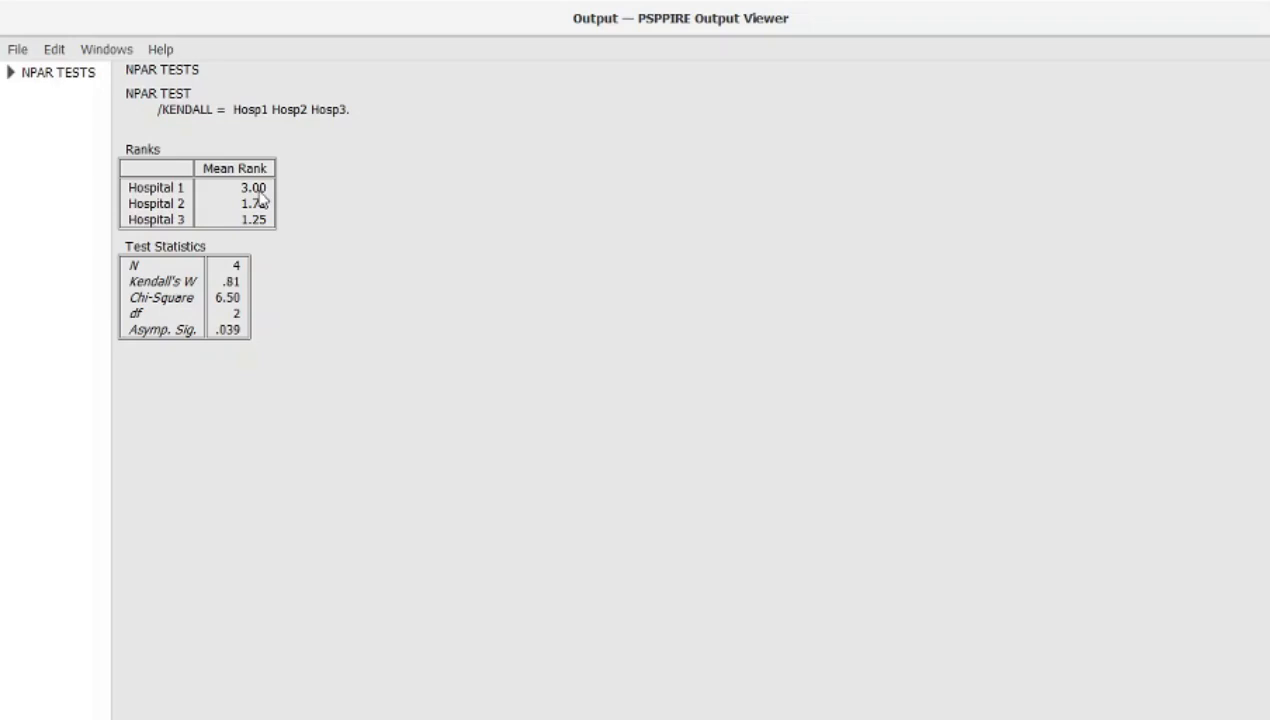
mouse_move(260, 228)
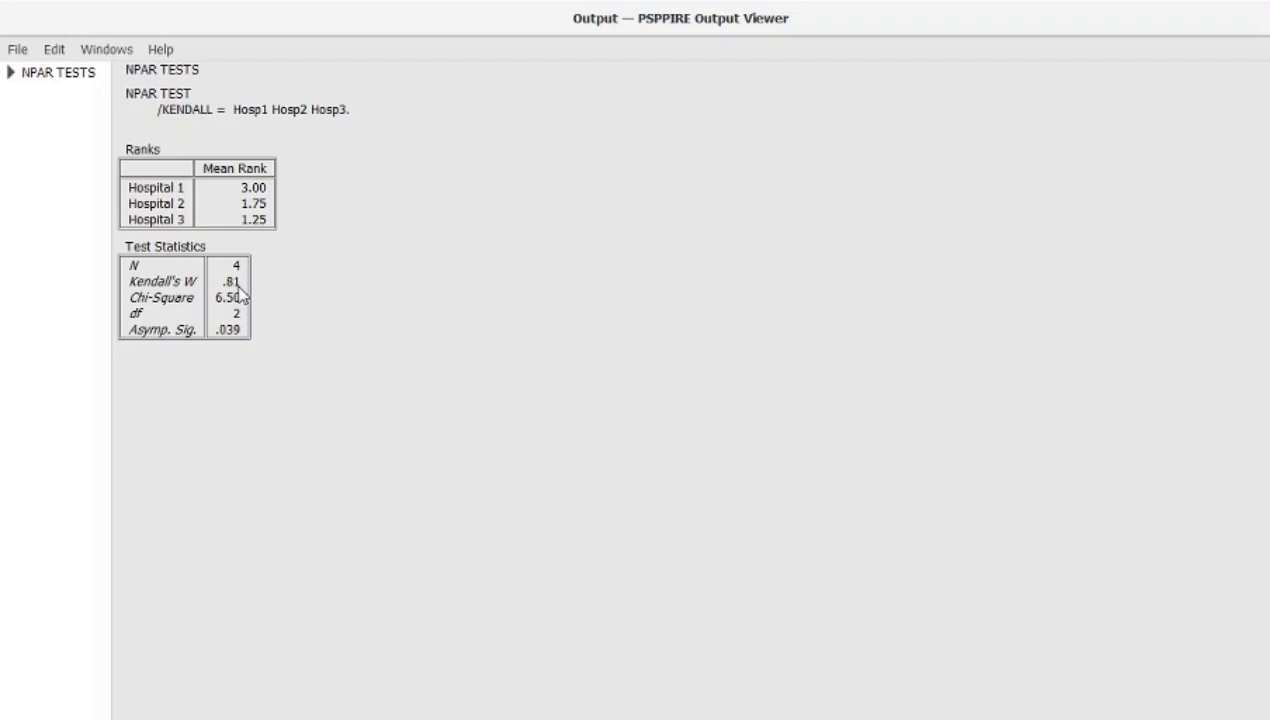
mouse_move(244, 298)
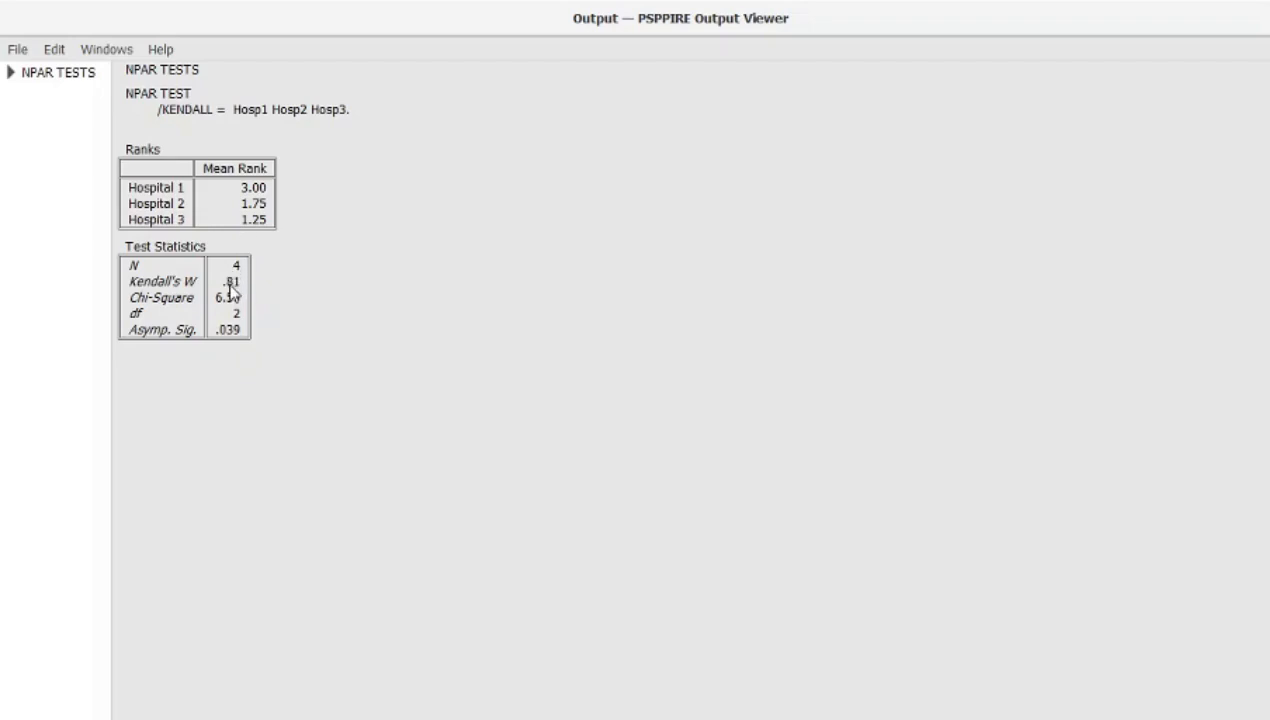
mouse_move(252, 280)
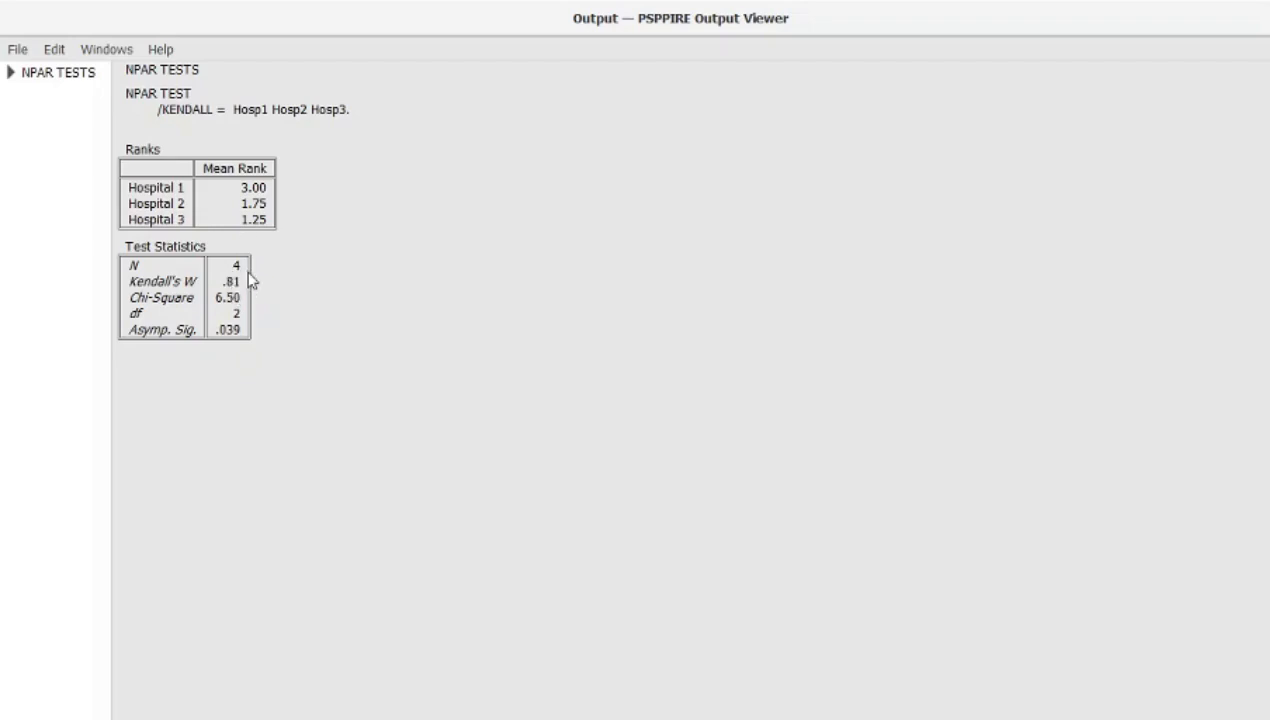
mouse_move(258, 224)
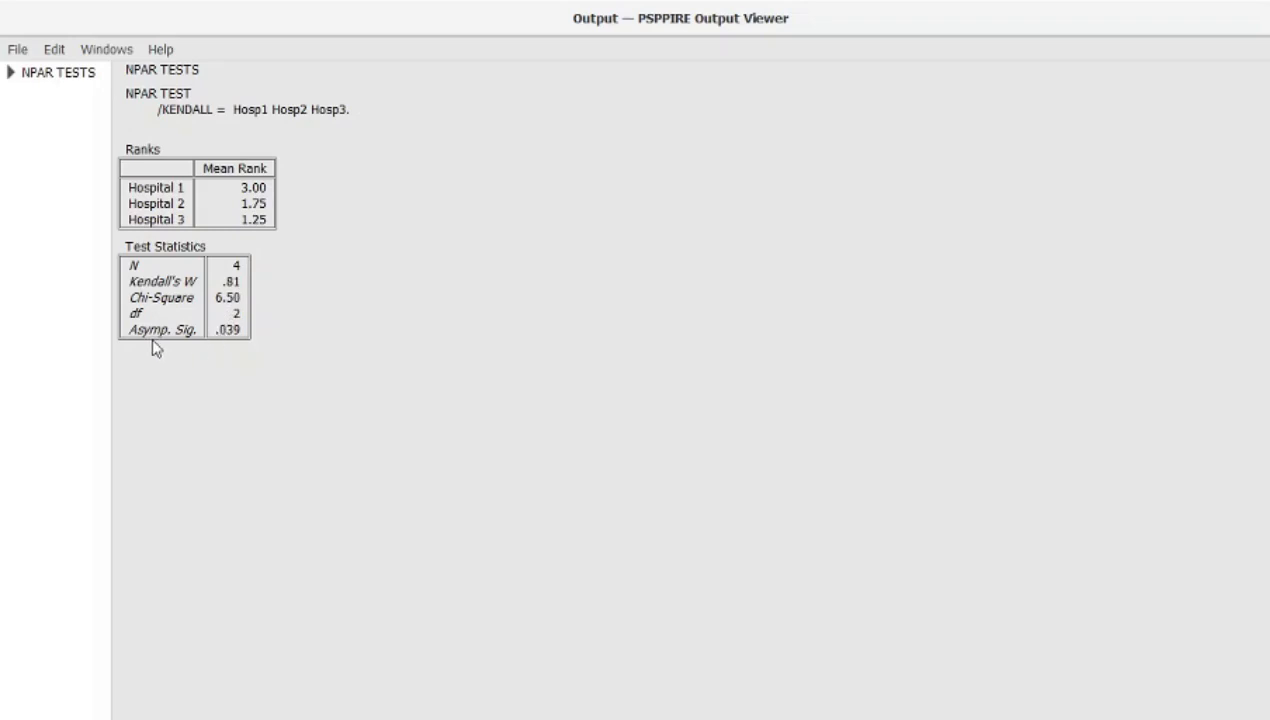
mouse_move(224, 344)
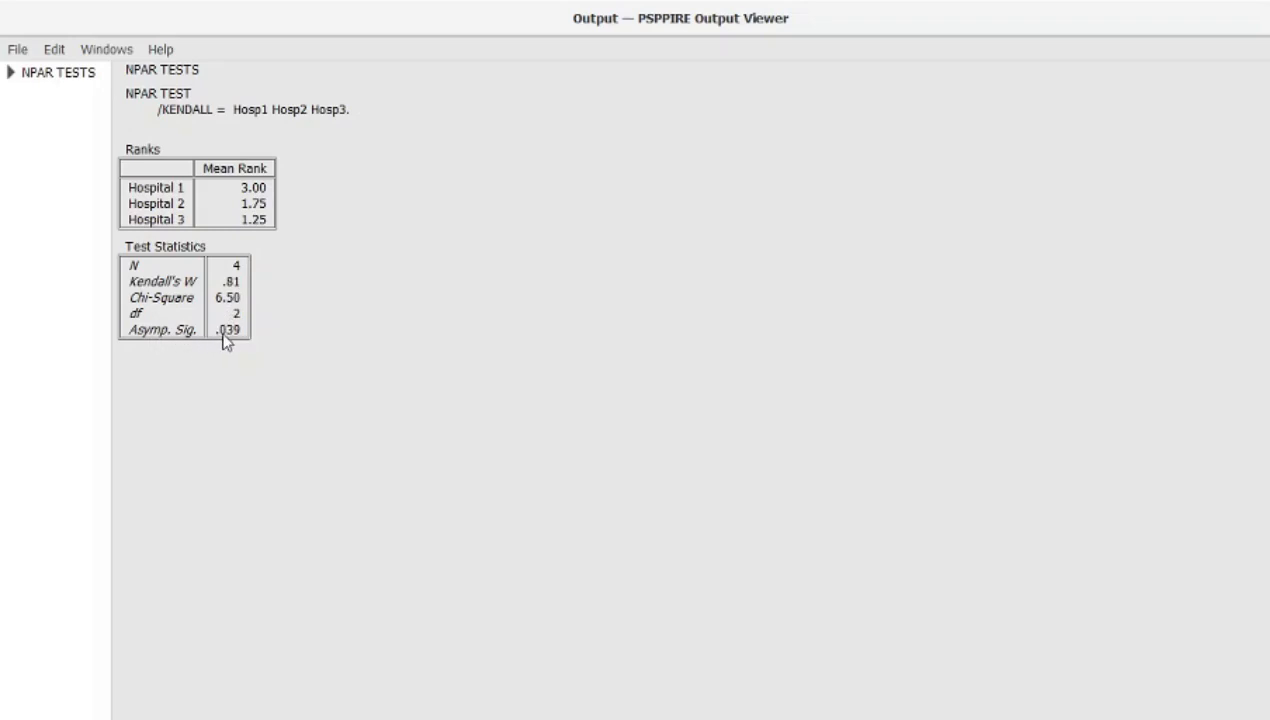
mouse_move(228, 348)
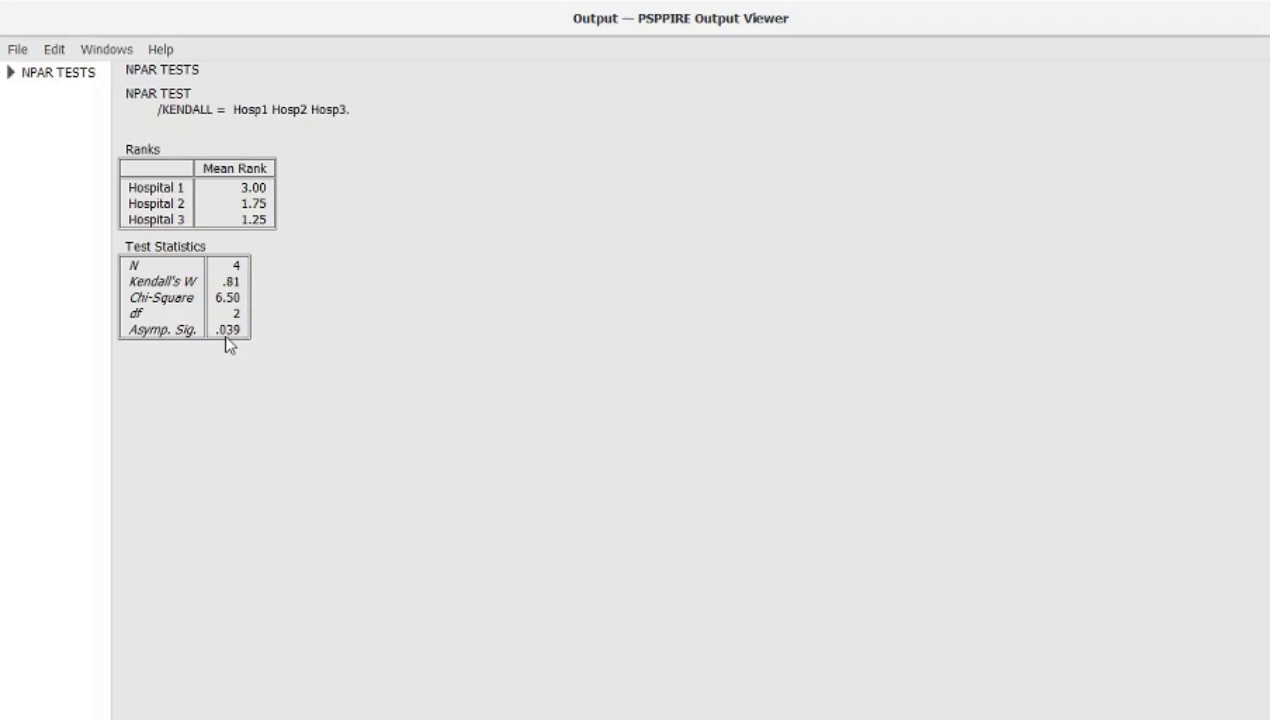
mouse_move(236, 358)
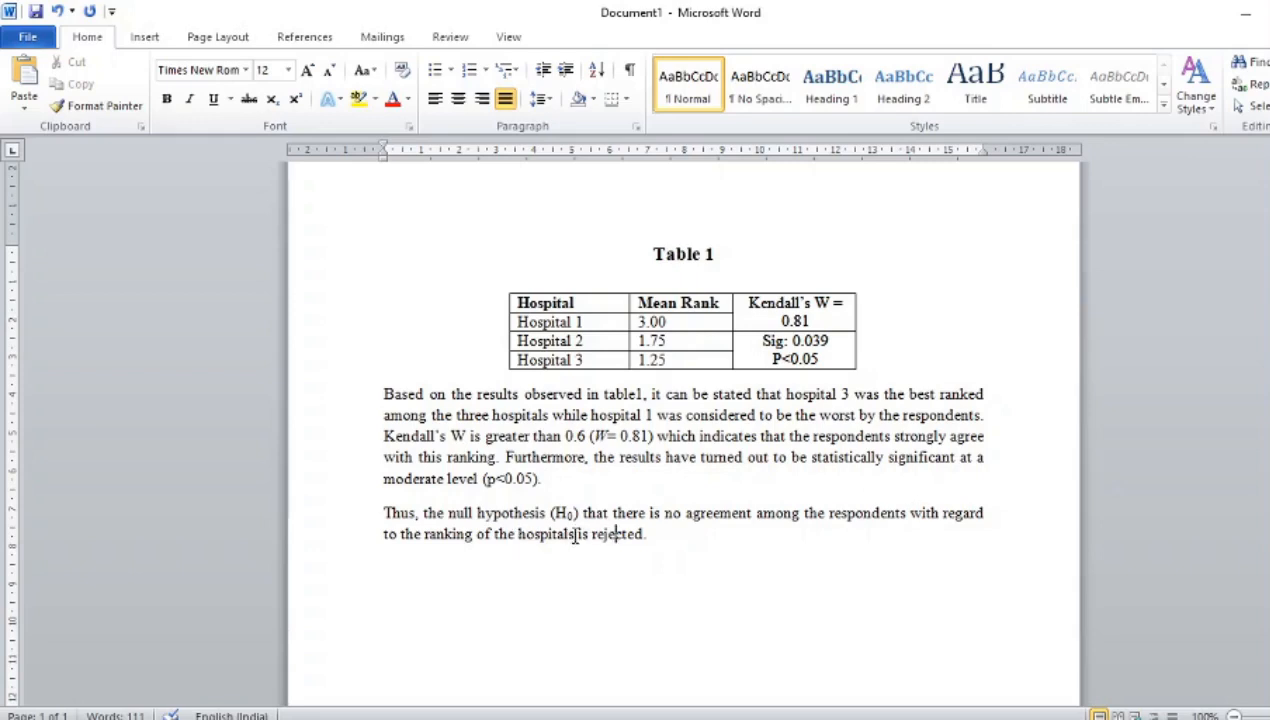
mouse_move(684, 384)
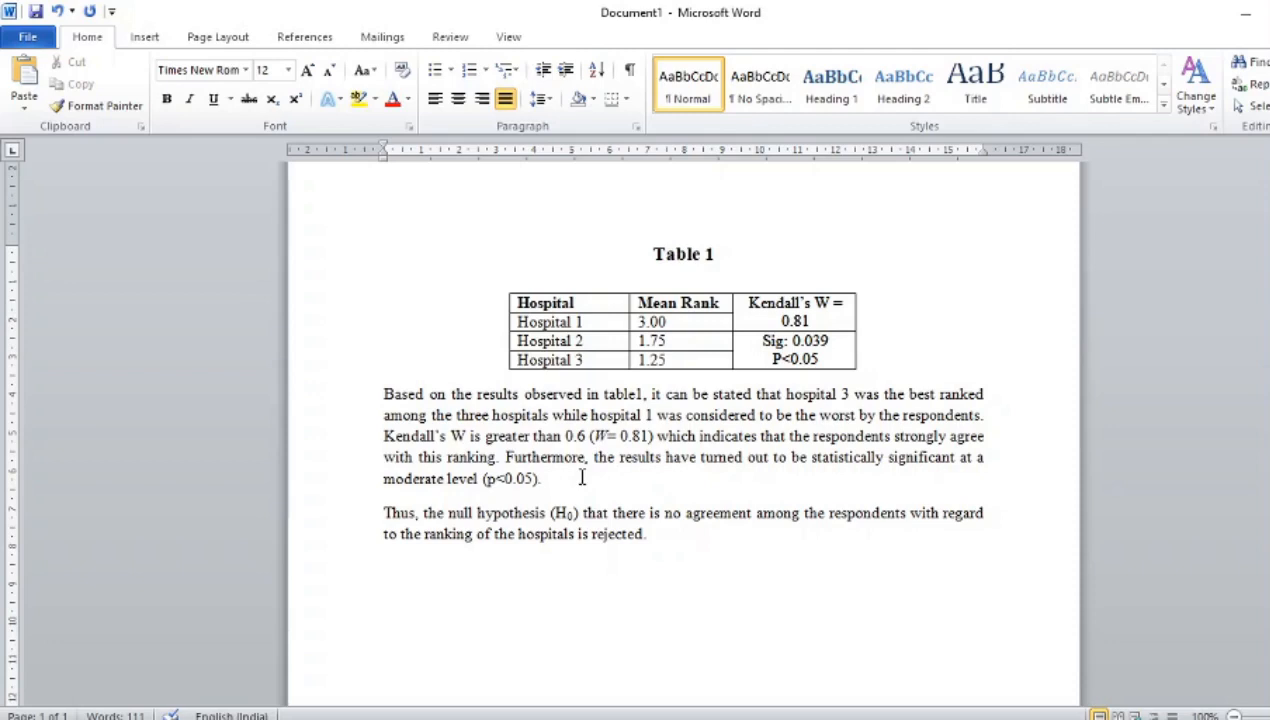
Step: Place the insertion point after (p<0.05) in the first interpretation paragraph
left_click(540, 478)
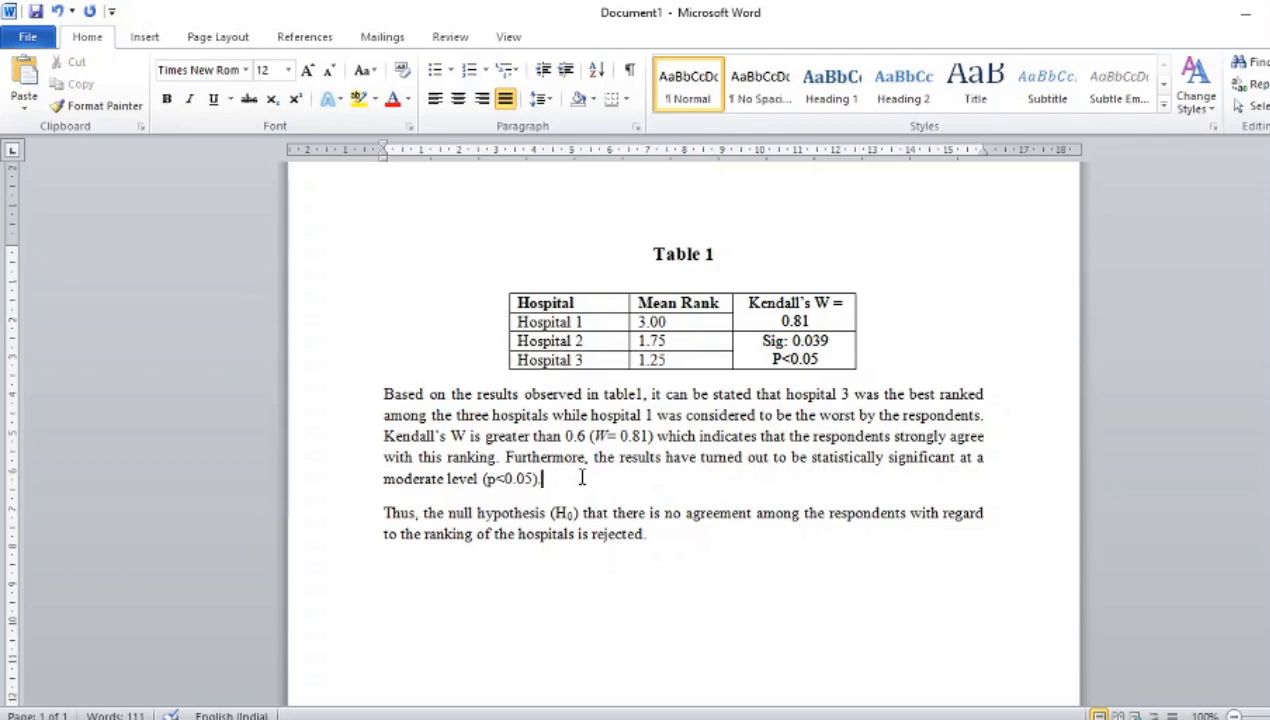